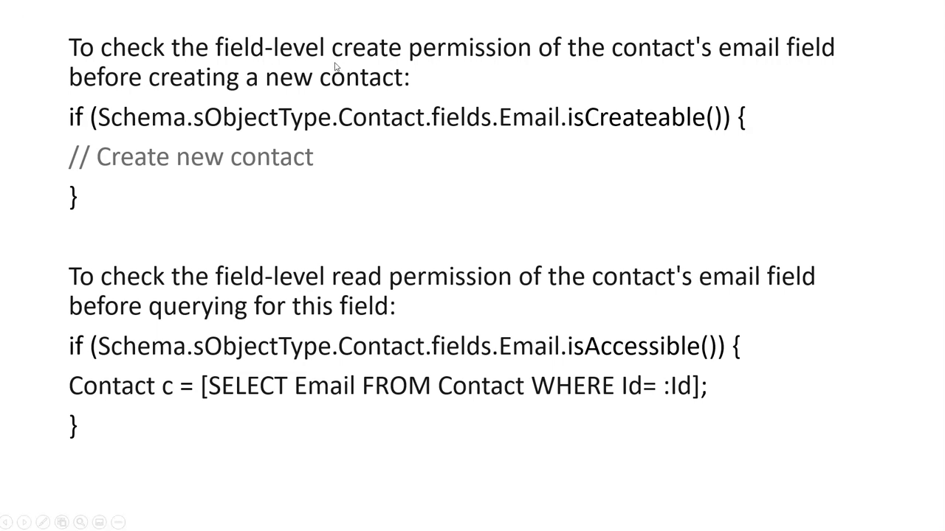
pyautogui.moveTo(776, 62)
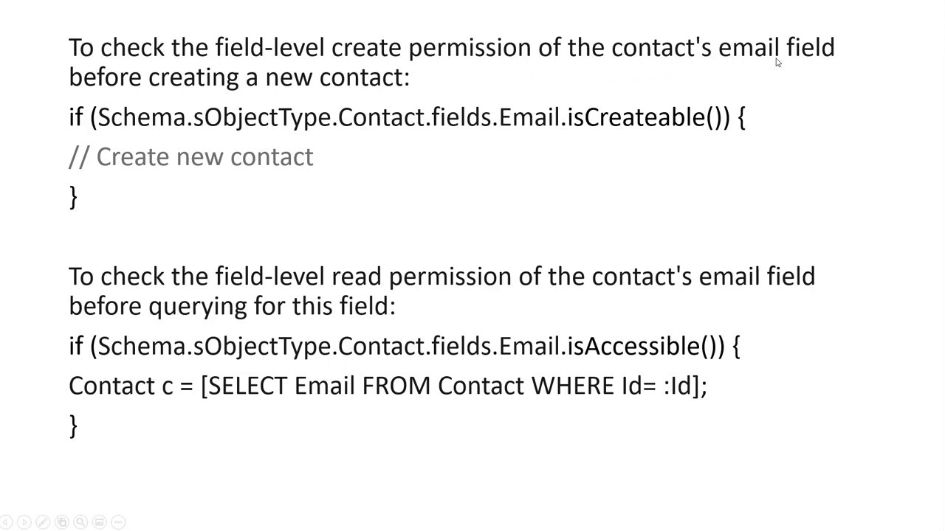
pyautogui.moveTo(527, 140)
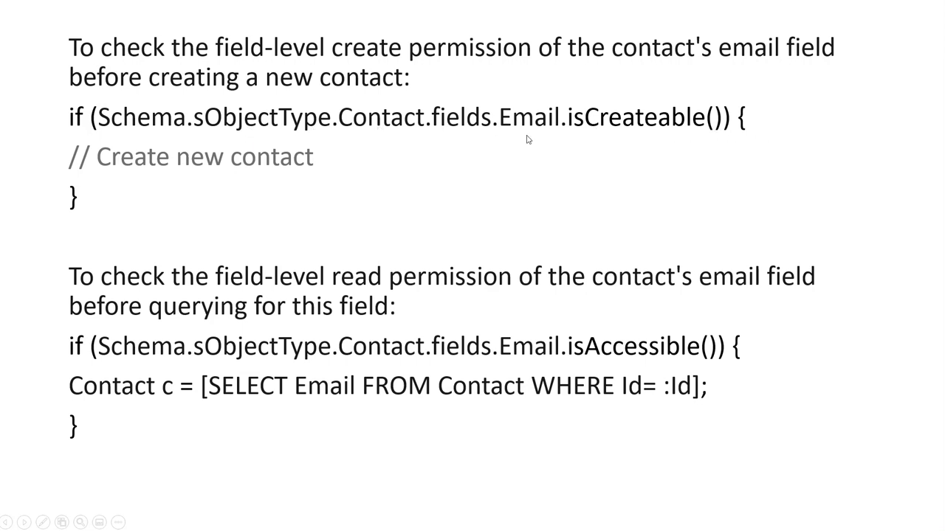
pyautogui.moveTo(242, 170)
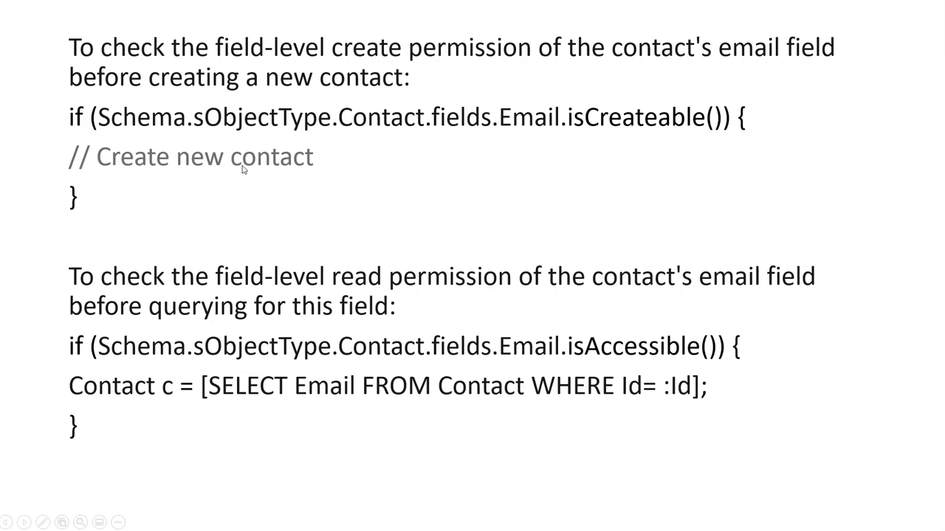
pyautogui.moveTo(308, 185)
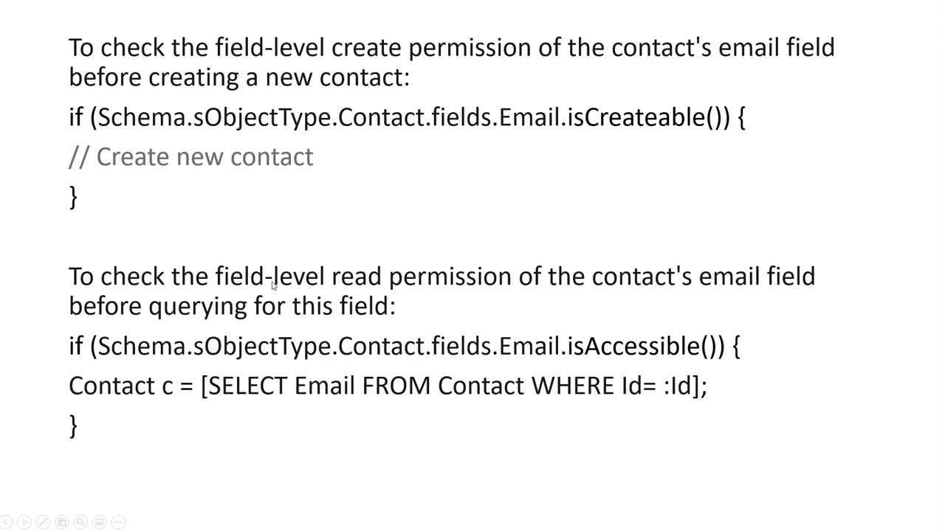
pyautogui.moveTo(277, 333)
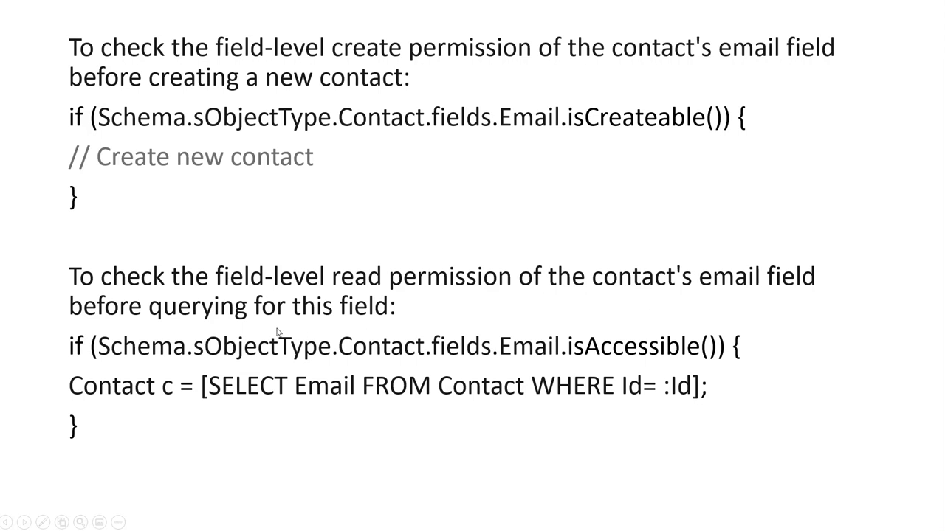
pyautogui.moveTo(218, 359)
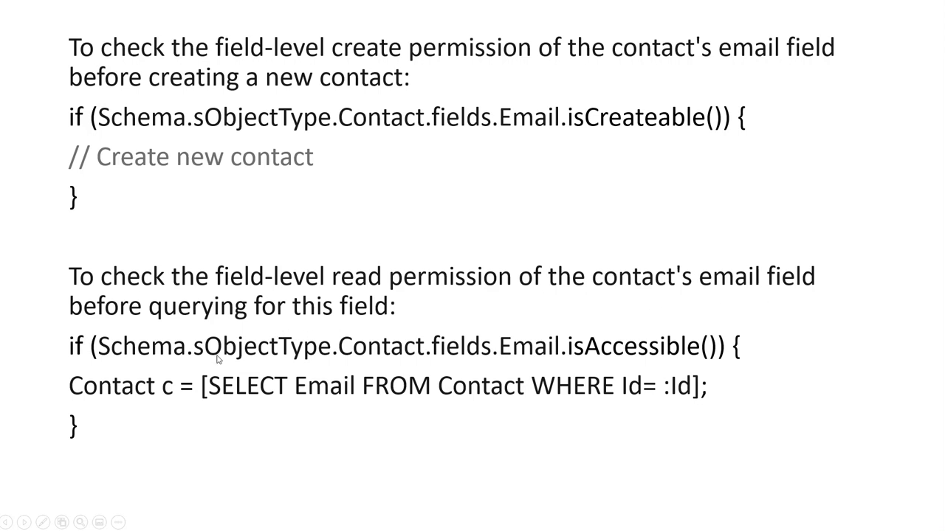
pyautogui.moveTo(387, 361)
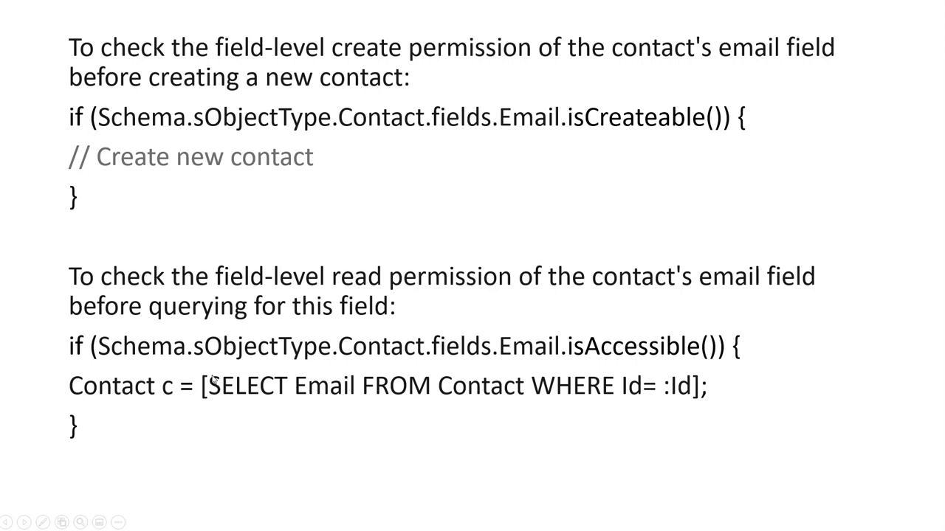
pyautogui.moveTo(767, 388)
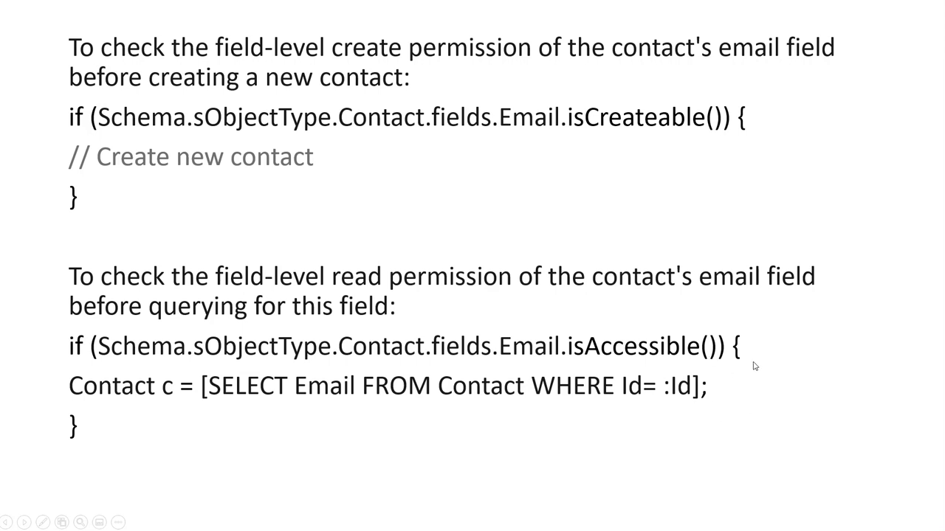
pyautogui.moveTo(220, 331)
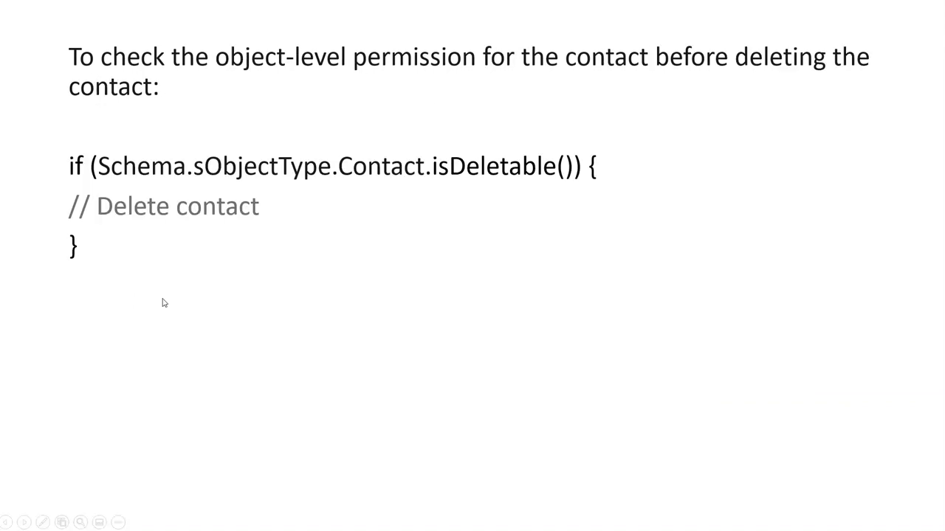
pyautogui.moveTo(425, 83)
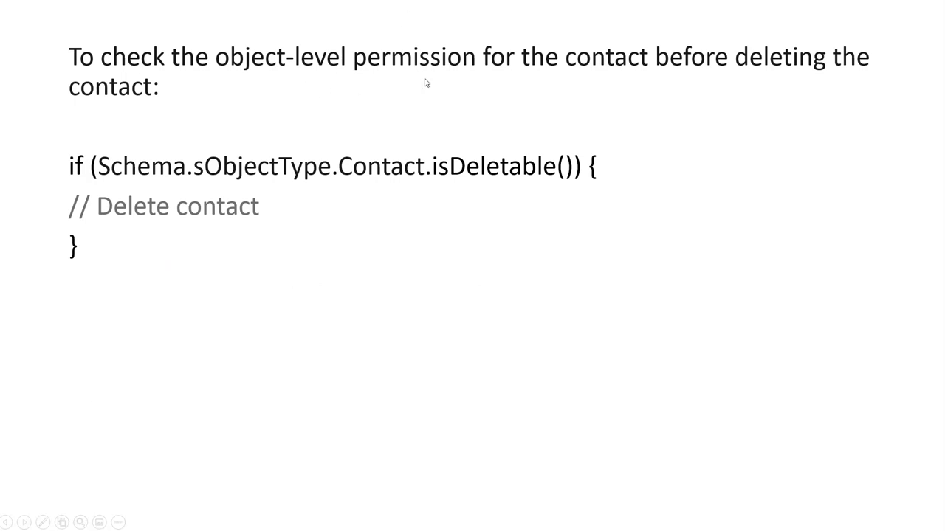
pyautogui.moveTo(634, 76)
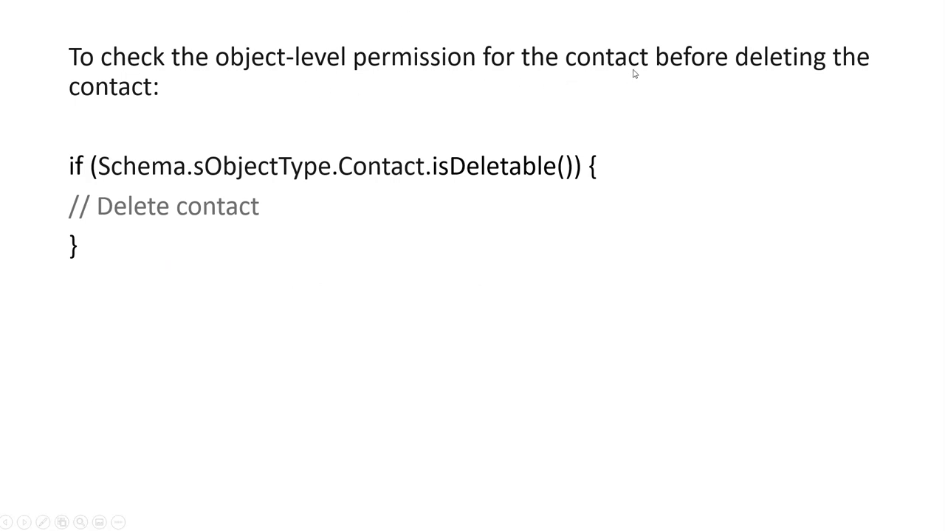
pyautogui.moveTo(171, 119)
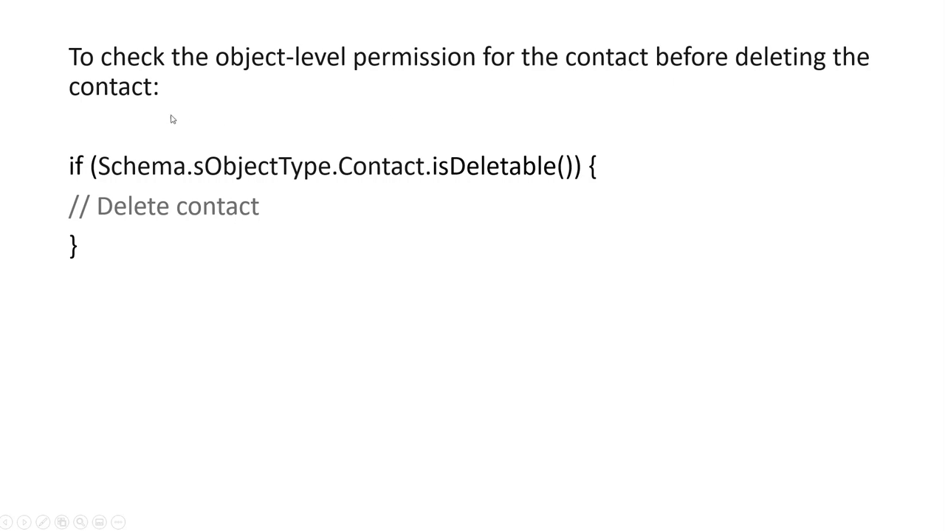
pyautogui.moveTo(165, 114)
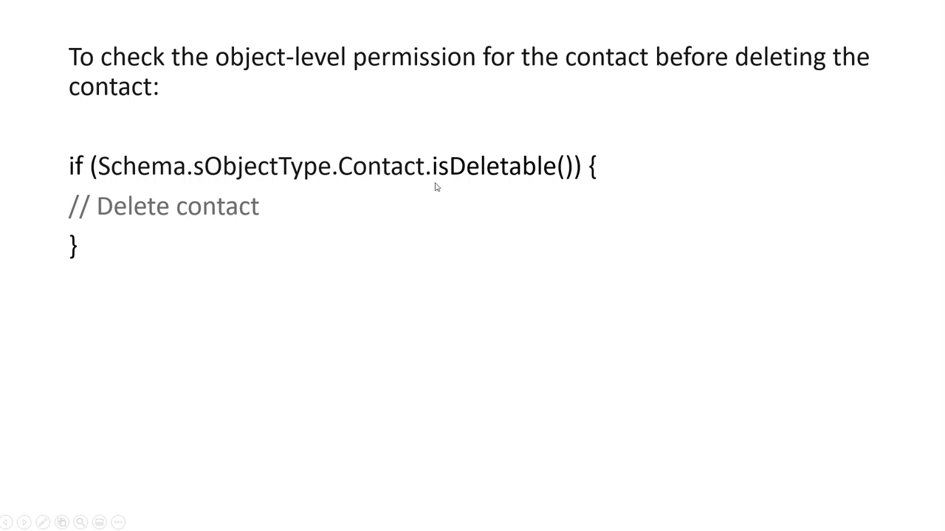
pyautogui.moveTo(523, 177)
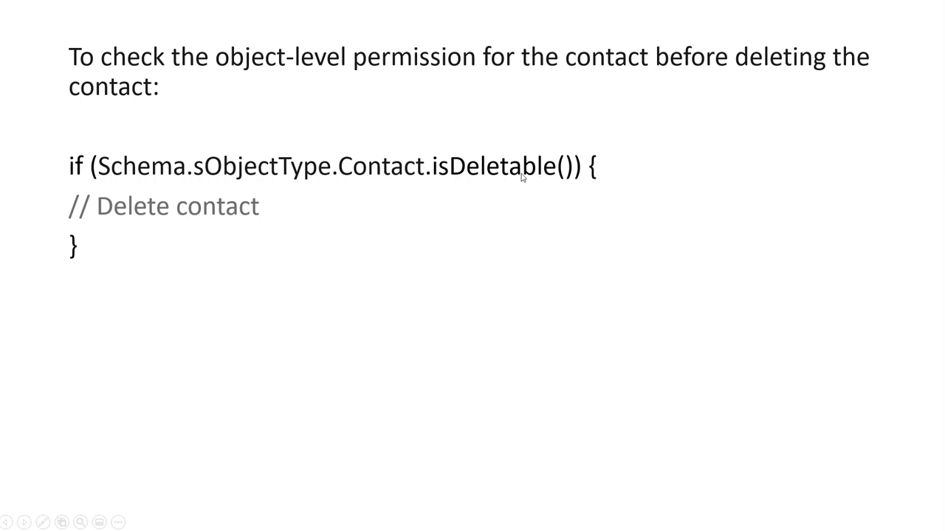
pyautogui.moveTo(543, 178)
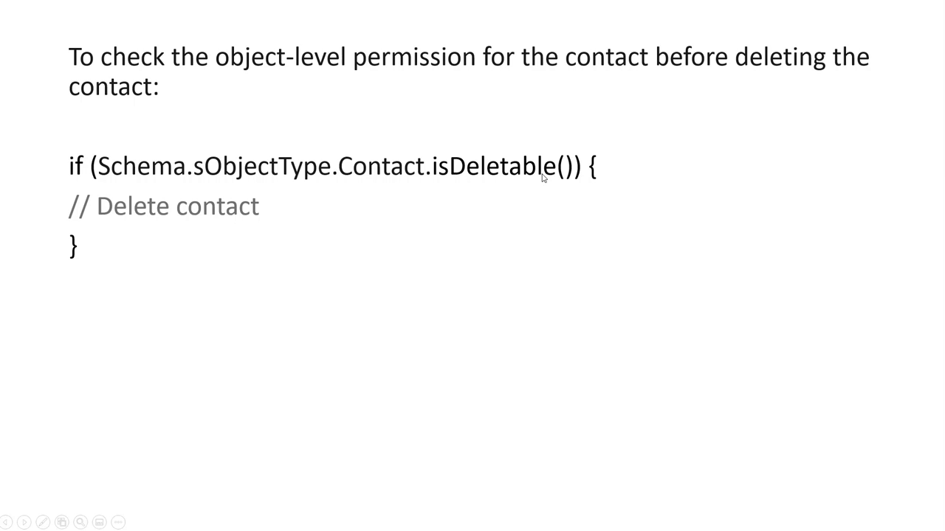